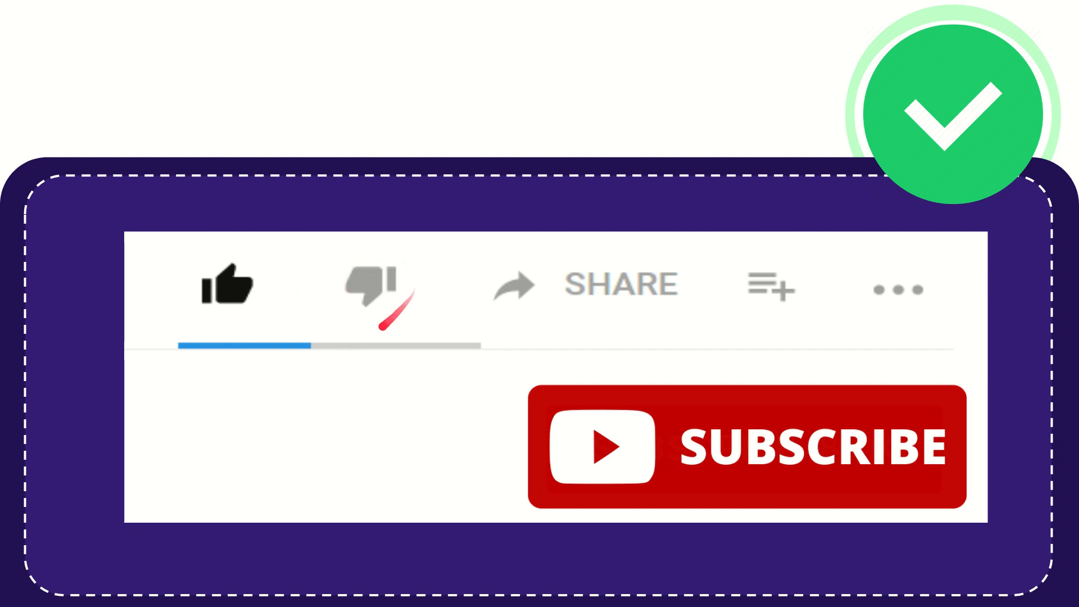
{"action": "left_click", "coordinate": [378, 285]}
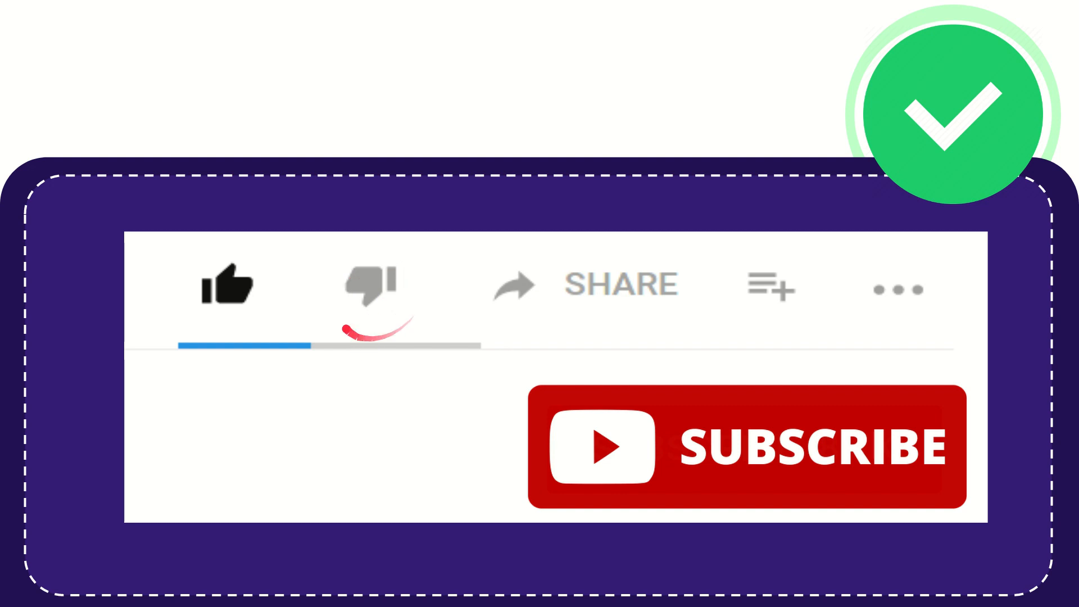
{"action": "left_click", "coordinate": [370, 287]}
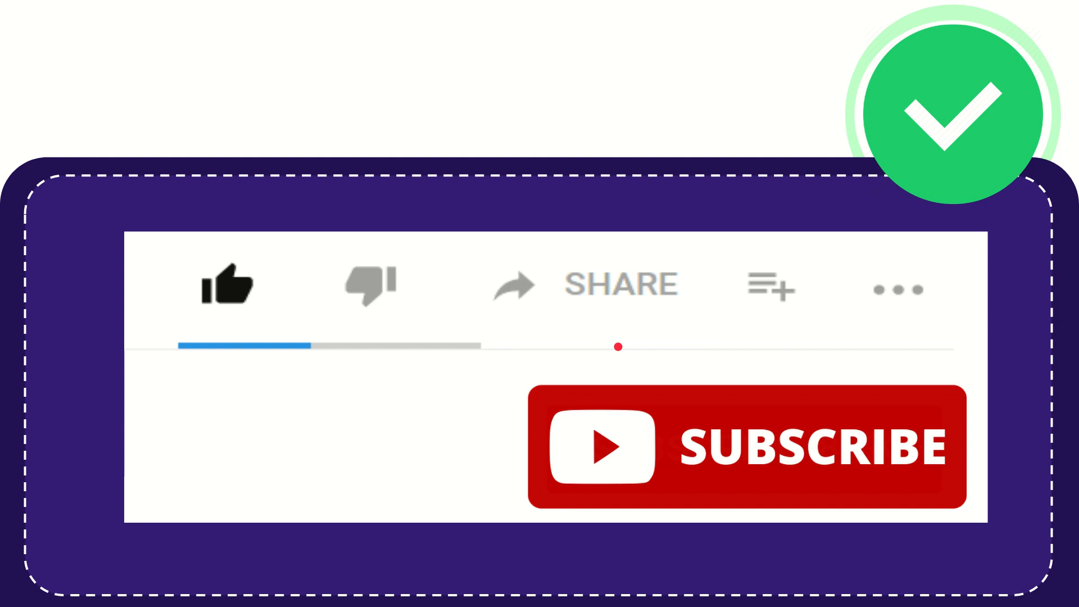
{"action": "left_click", "coordinate": [770, 288]}
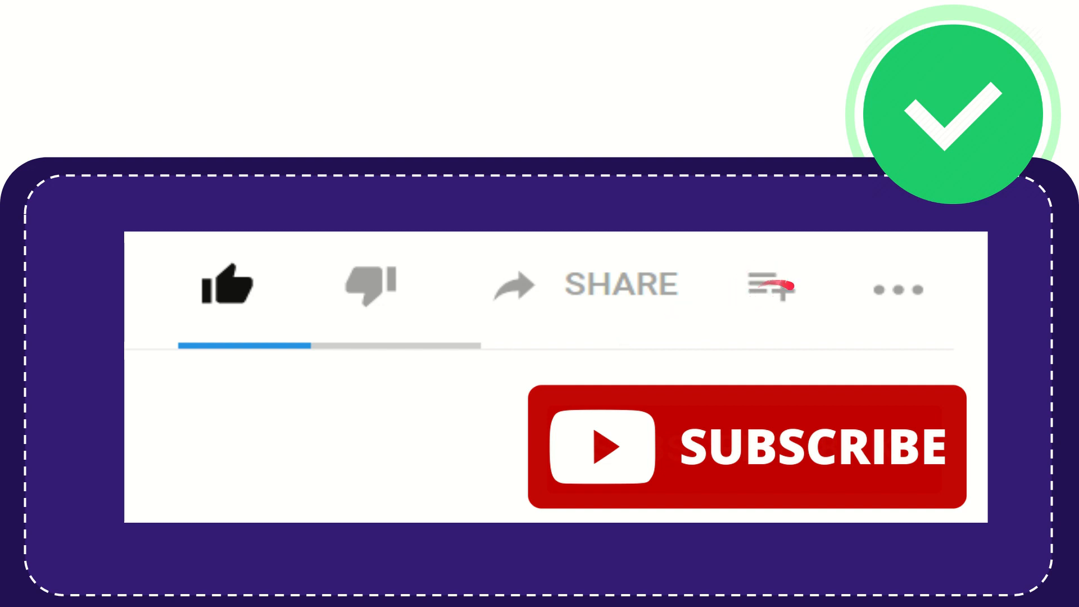